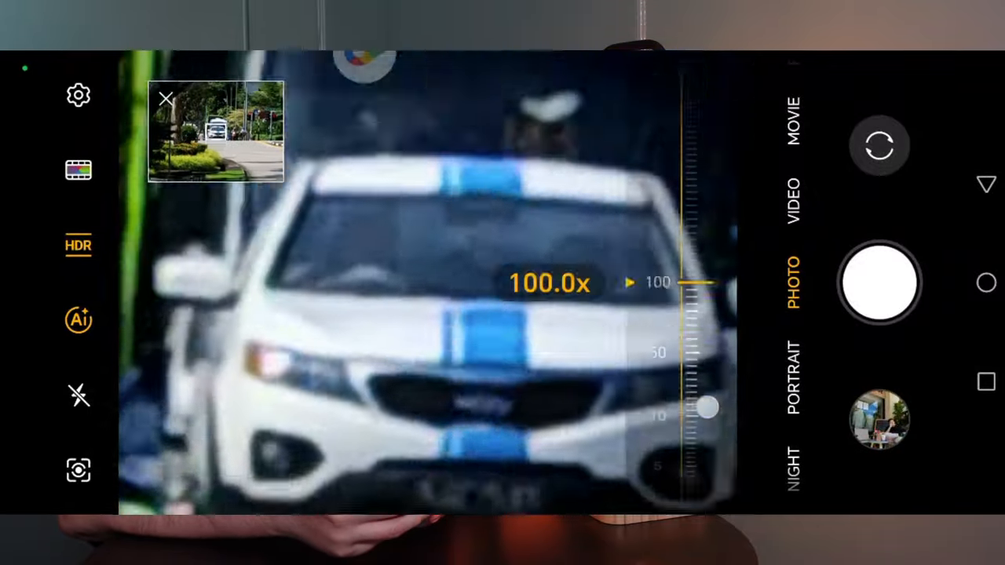
Drag the camera zoom down from 100x to about 57.8x on the white car.
{"action": "left_click_drag", "start_coordinate": [707, 407], "coordinate": [707, 401]}
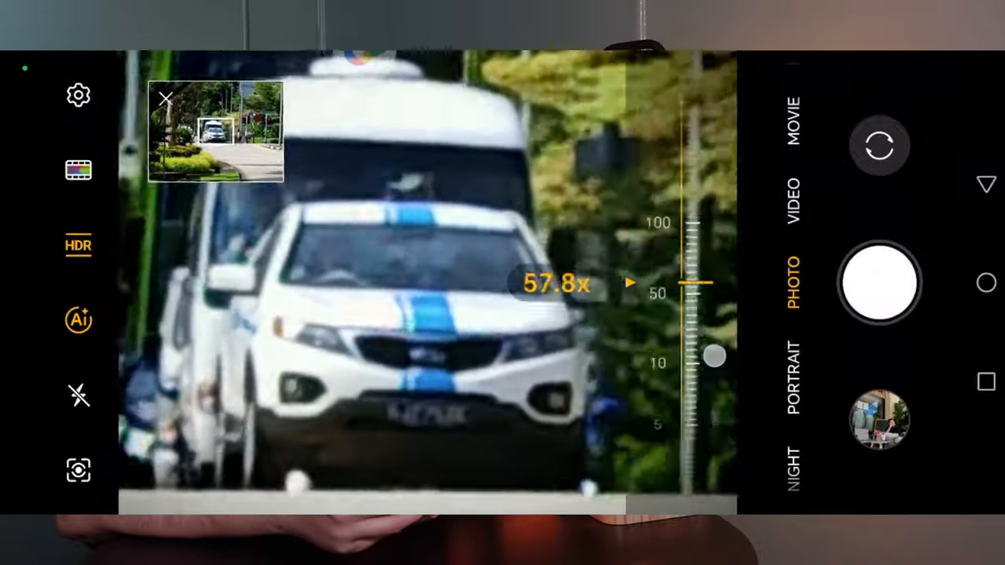
{"action": "left_click_drag", "start_coordinate": [713, 357], "coordinate": [722, 302]}
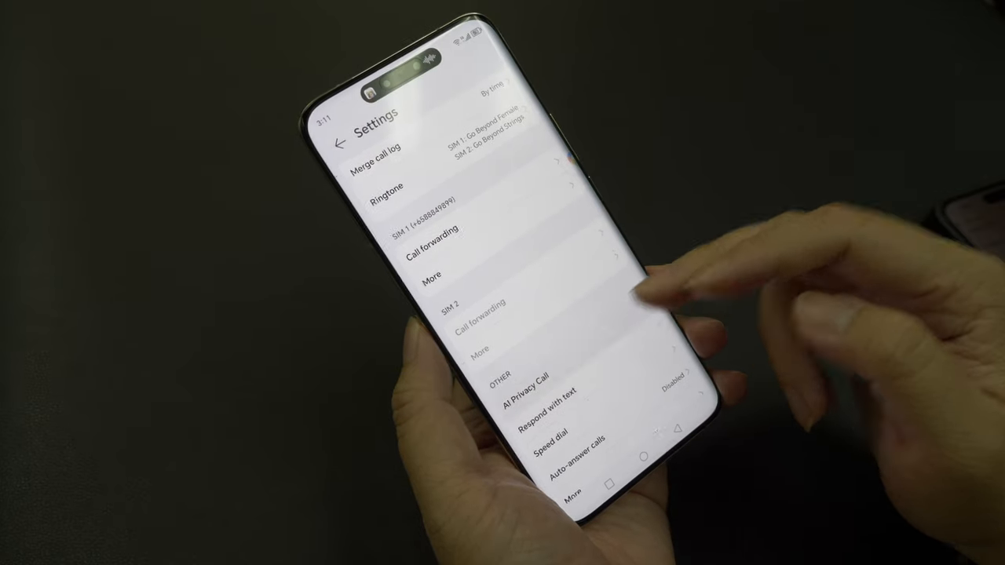
Return home and open the Google folder showing Gmail, Maps, YouTube, Drive and Photos.
{"action": "left_click", "coordinate": [530, 398]}
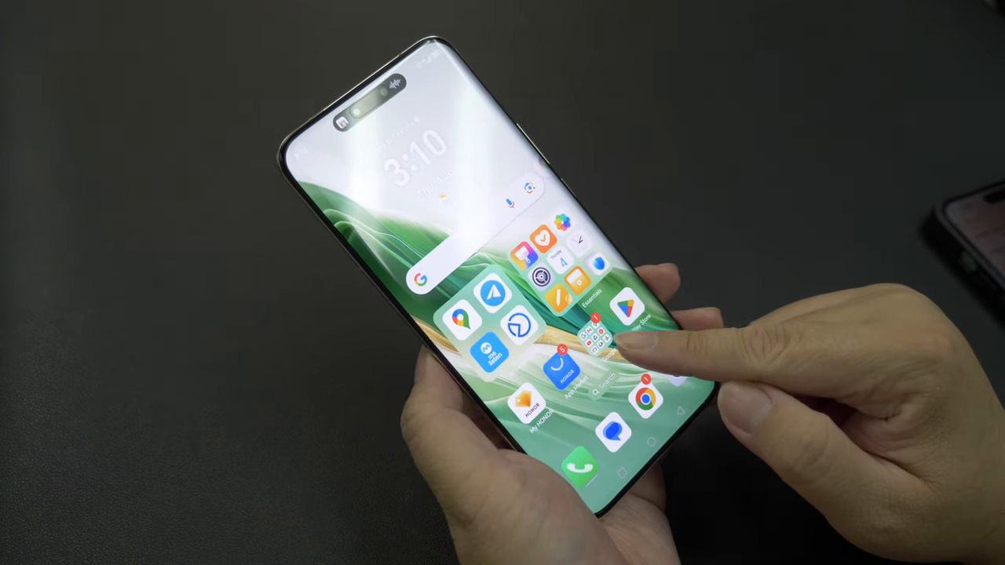
{"action": "left_click", "coordinate": [599, 342]}
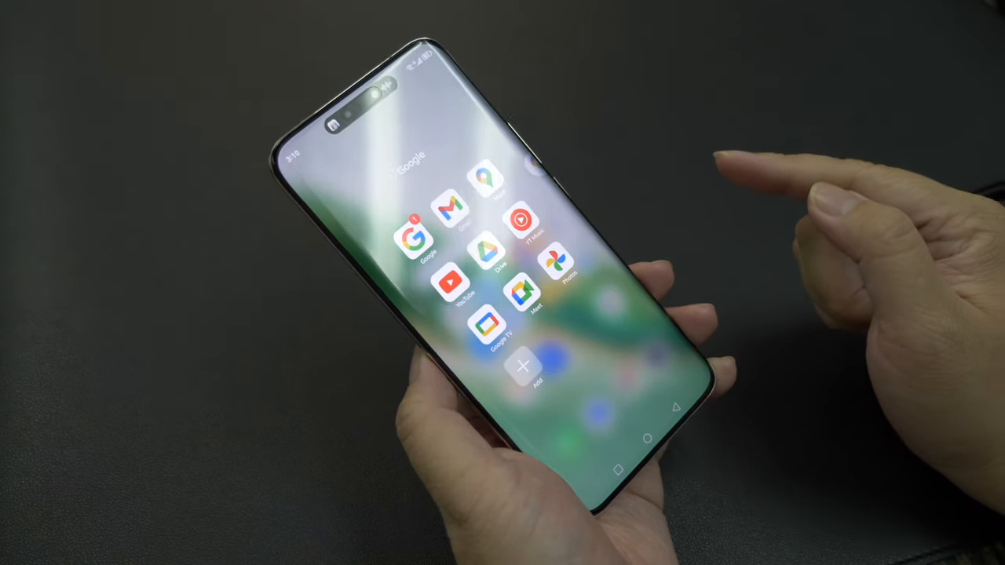